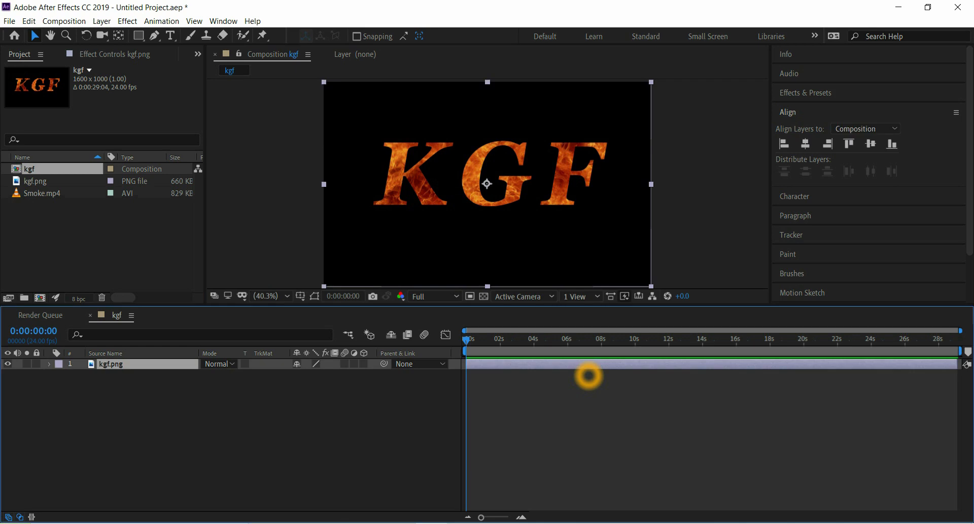
- Auto-trace kgf.png's alpha channel onto a new layer
{"action": "left_click", "coordinate": [100, 21]}
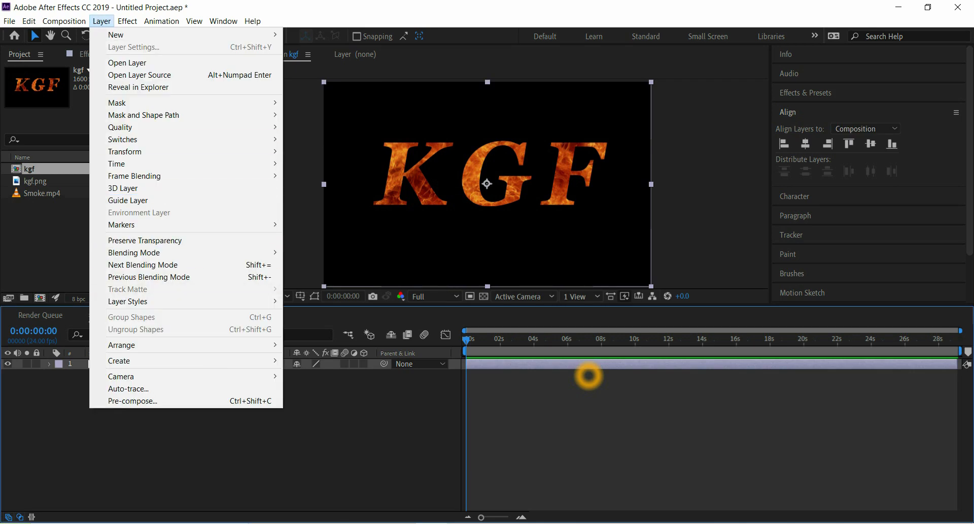
{"action": "left_click", "coordinate": [129, 388]}
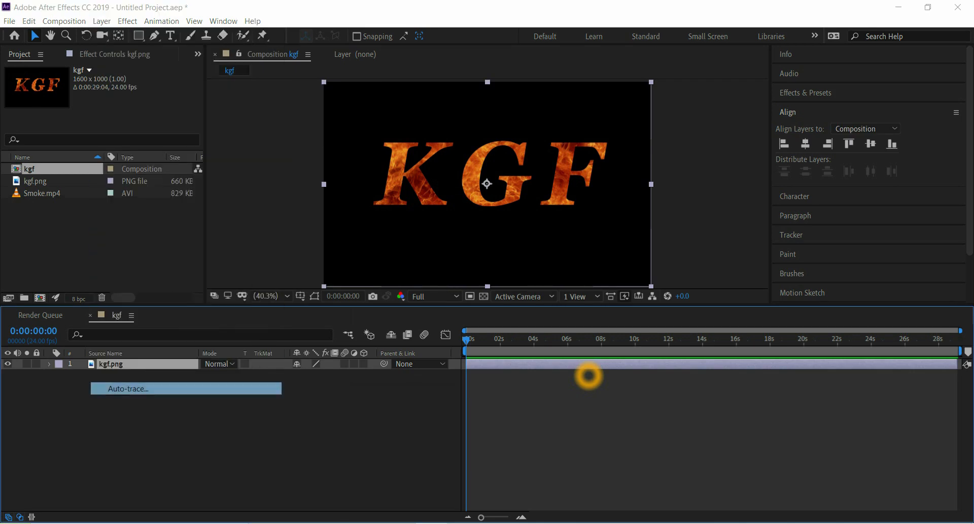
{"action": "left_click", "coordinate": [127, 388]}
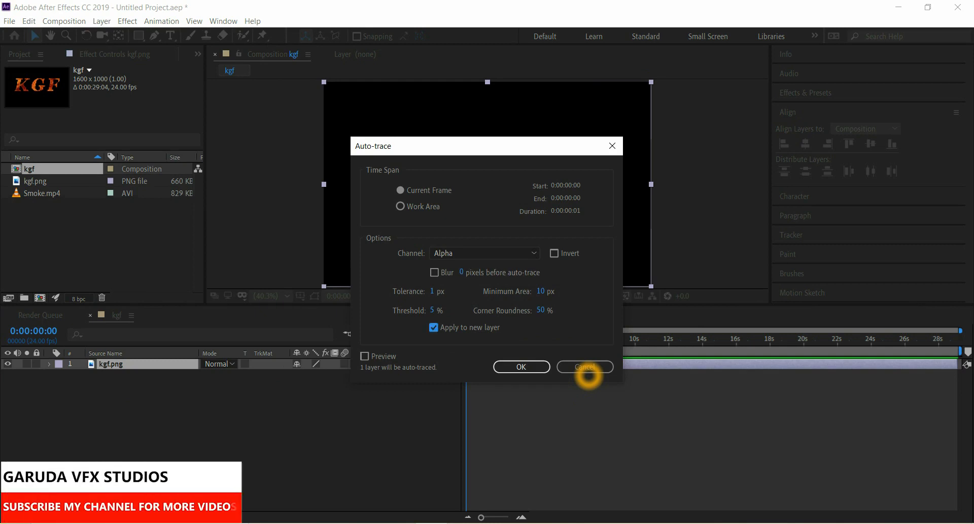
{"action": "left_click", "coordinate": [521, 366]}
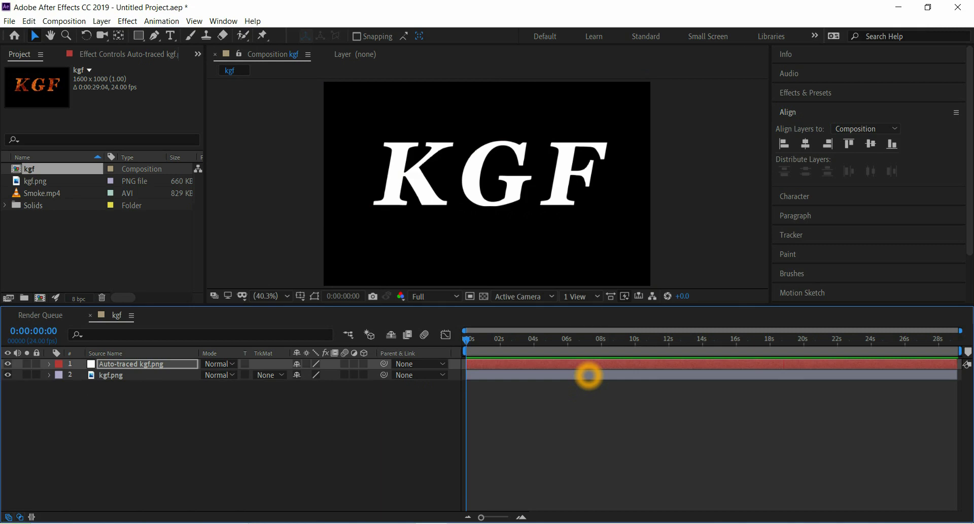
- Apply Saber with Layer Masks core type, Fire preset and 10% glow intensity
{"action": "type", "text": "saber"}
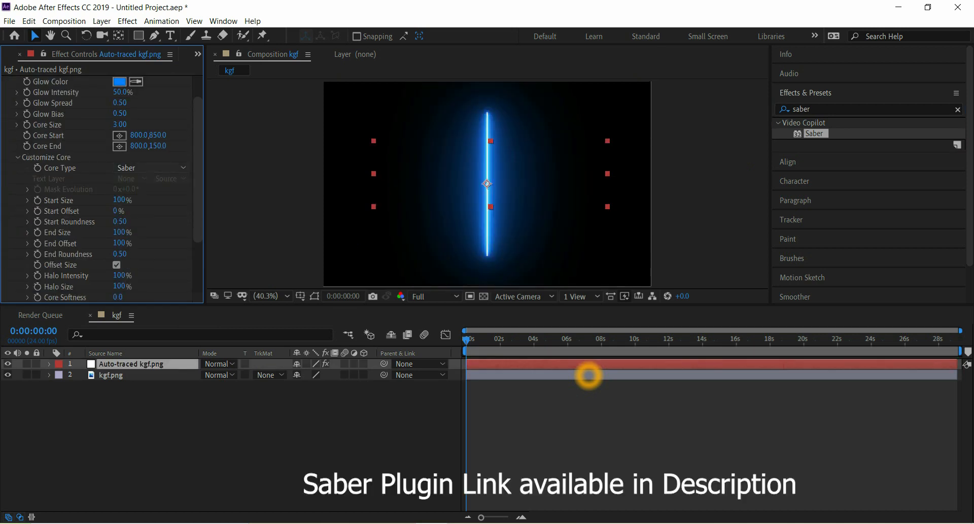
{"action": "left_click", "coordinate": [149, 167]}
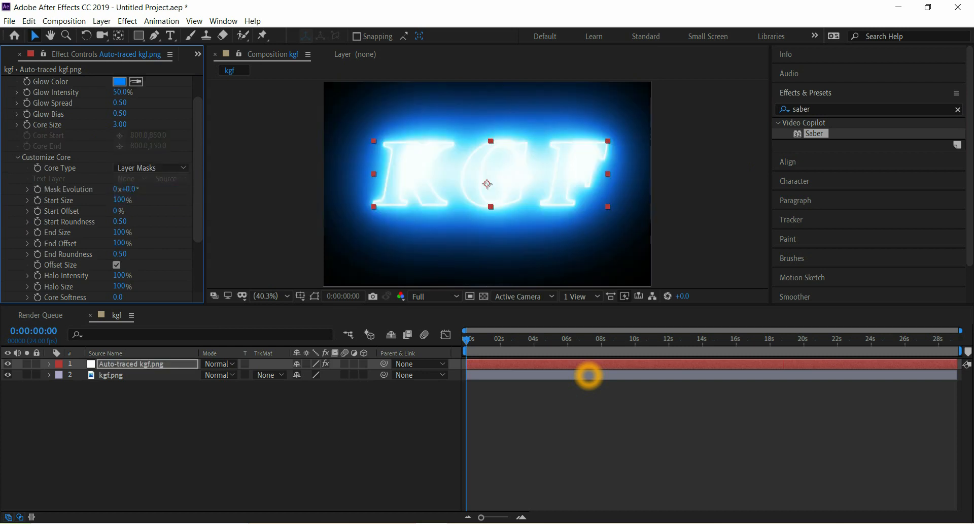
{"action": "left_click", "coordinate": [126, 92]}
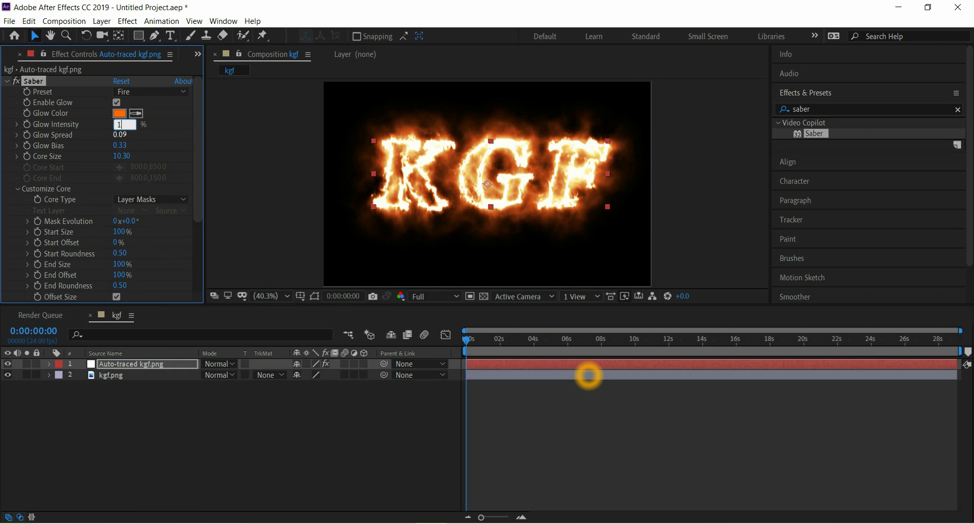
{"action": "type", "text": "10.0%"}
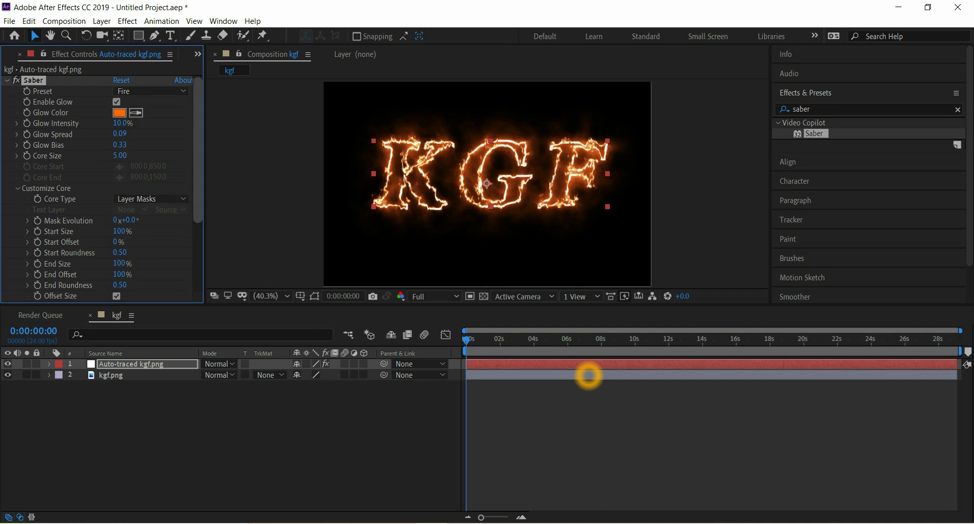
{"action": "scroll", "scroll_direction": "down", "scroll_amount": 3}
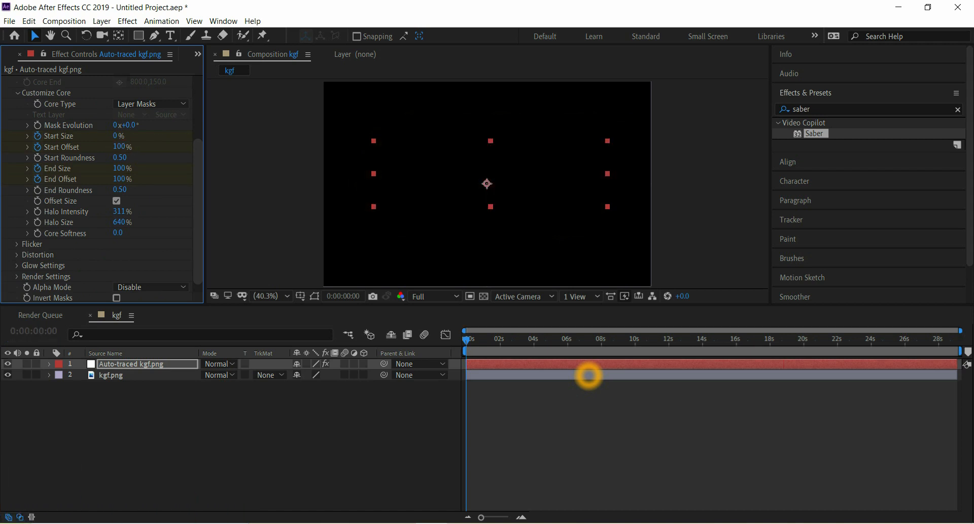
- Keyframe Saber's Start Size and Start Offset from 0/100% to 100/0%
{"action": "left_click", "coordinate": [495, 338]}
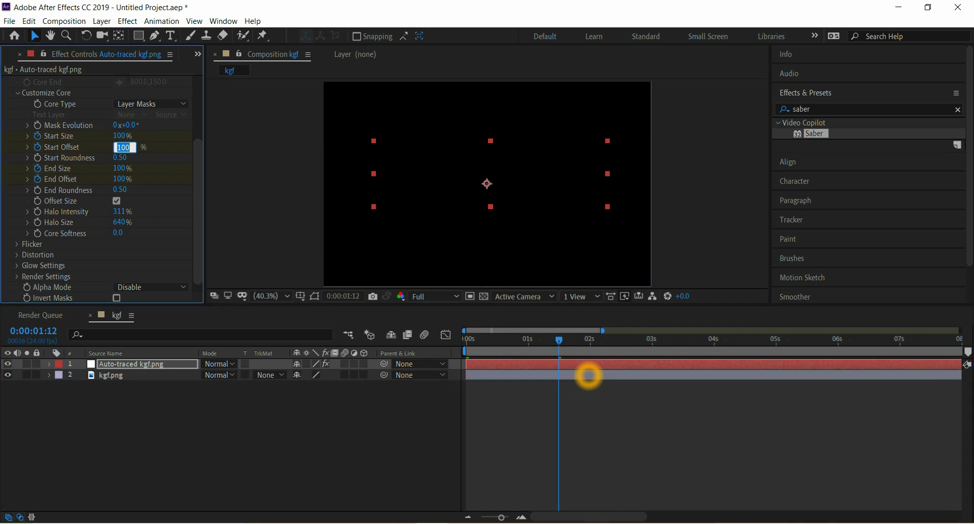
{"action": "type", "text": "0"}
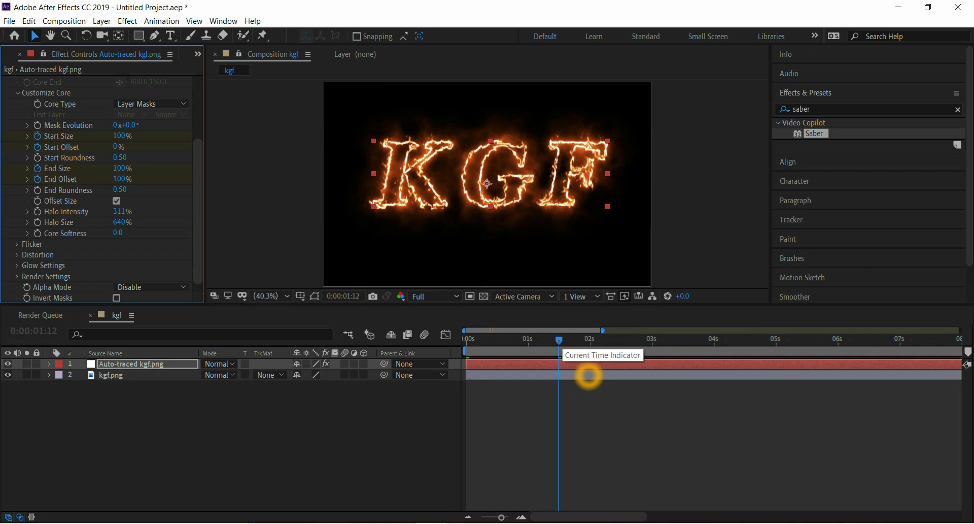
{"action": "left_click_drag", "start_coordinate": [558, 338], "coordinate": [606, 338]}
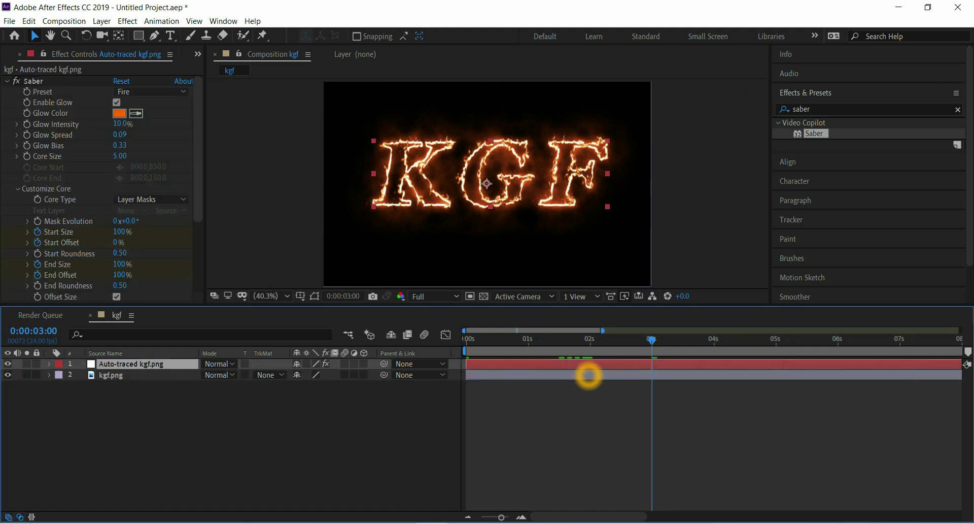
- Keyframe End Size and End Offset to 0% at 4s and extend the preview range
{"action": "left_click", "coordinate": [49, 364]}
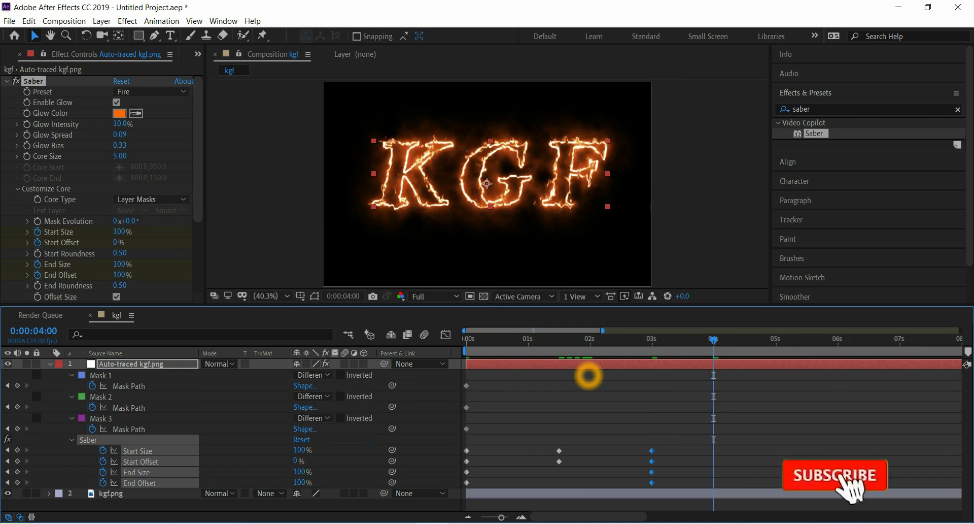
{"action": "left_click", "coordinate": [120, 264]}
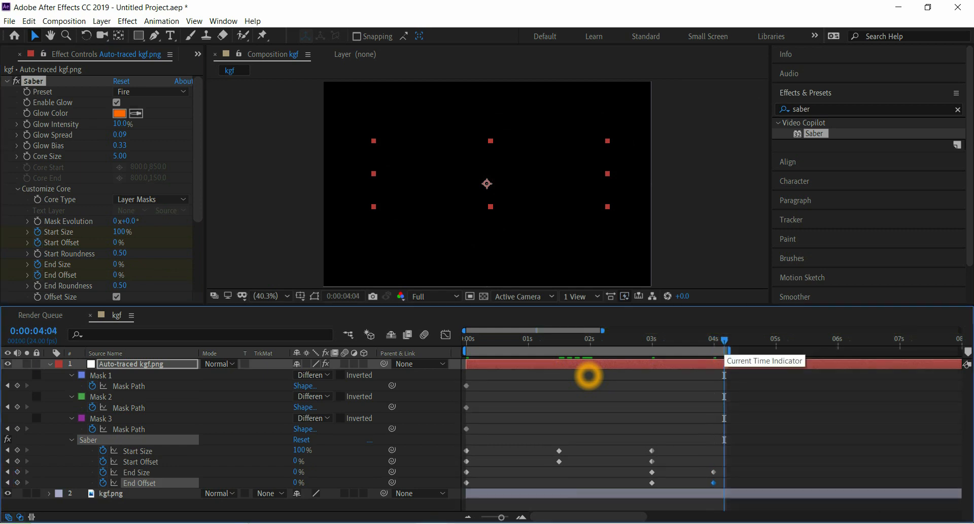
{"action": "left_click", "coordinate": [465, 338]}
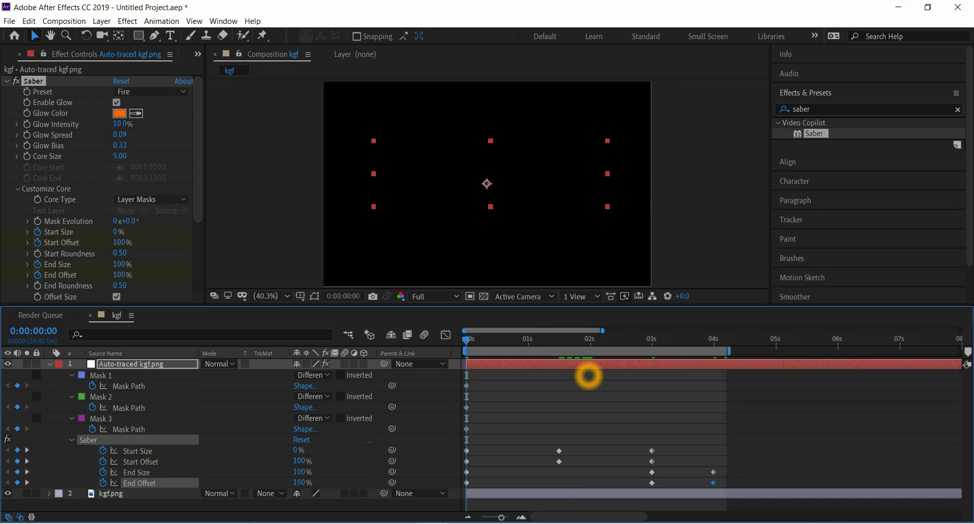
{"action": "left_click_drag", "start_coordinate": [453, 447], "coordinate": [745, 487]}
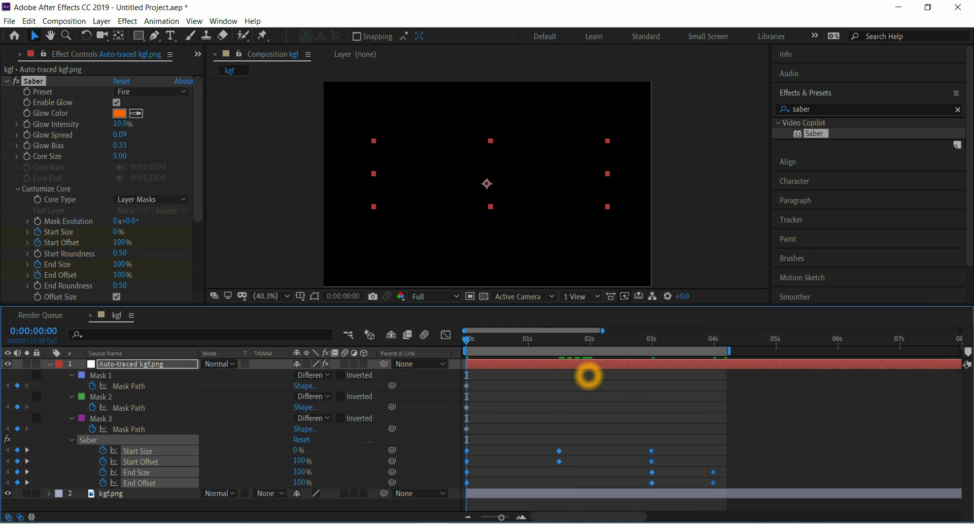
- Apply Easy Ease to all the Saber outline keyframes
{"action": "right_click", "coordinate": [560, 450]}
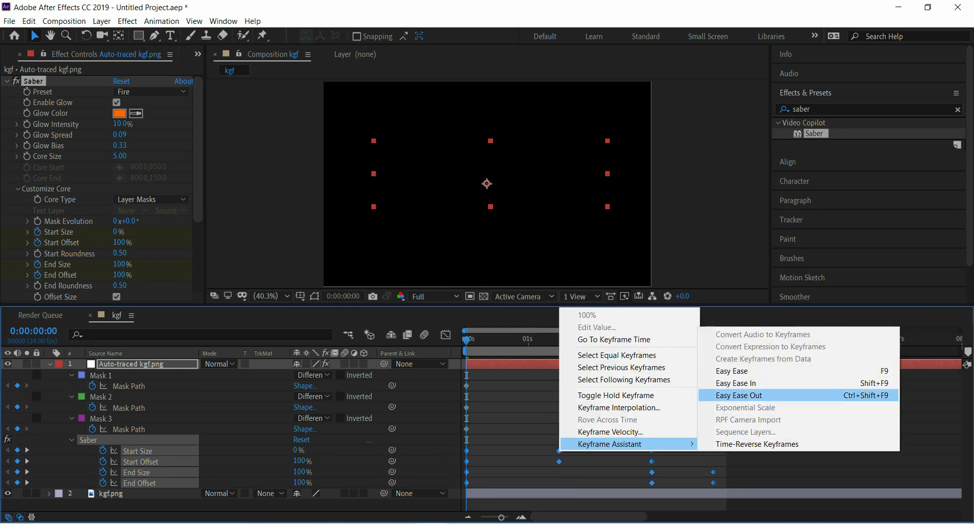
{"action": "left_click", "coordinate": [740, 394]}
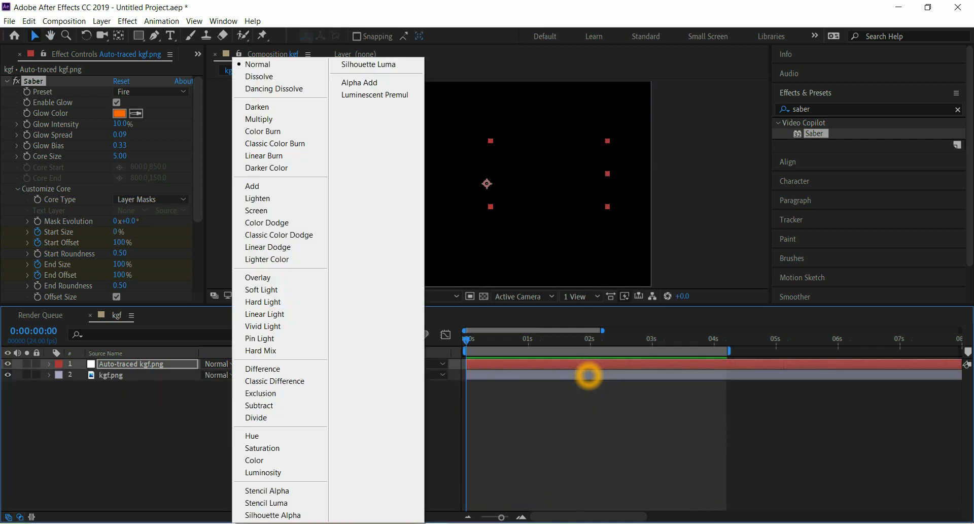
{"action": "mouse_move", "coordinate": [252, 185]}
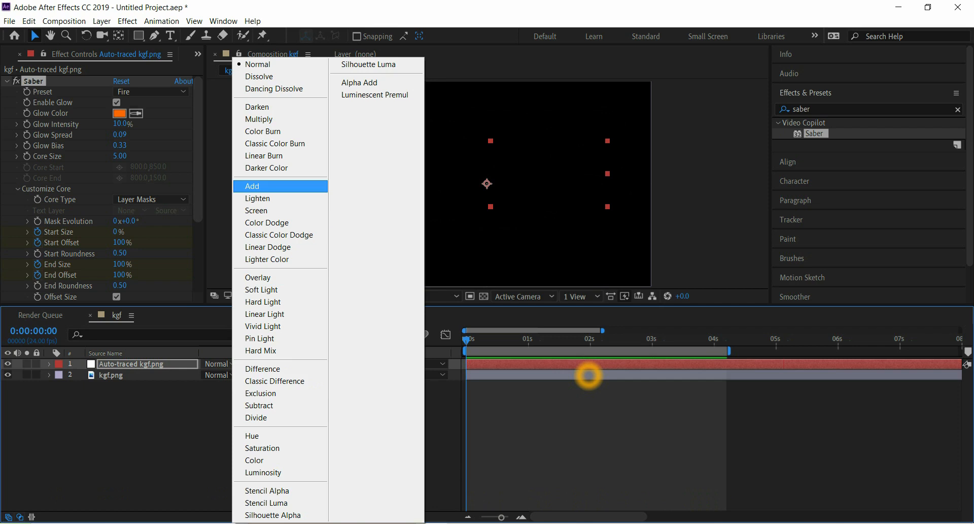
- Set the Auto-traced kgf.png layer's blending mode to Add
{"action": "left_click", "coordinate": [251, 185]}
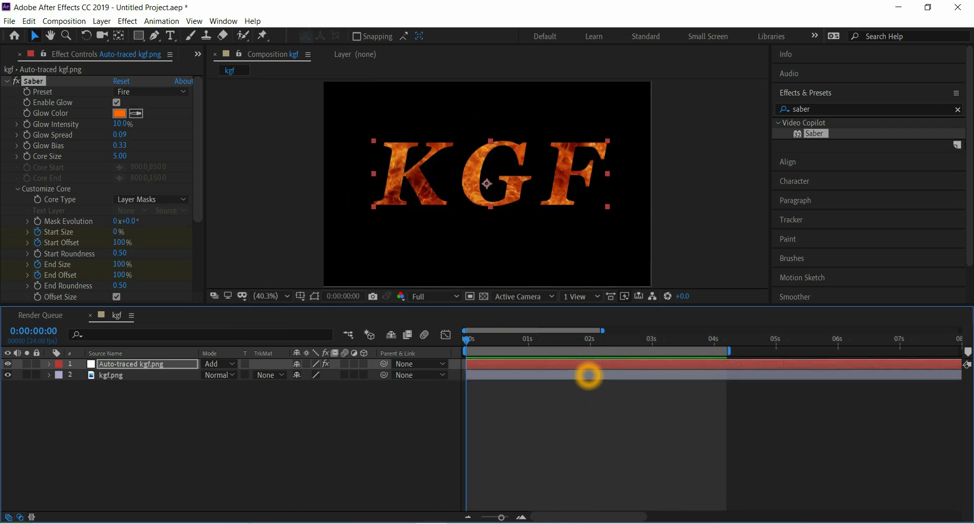
{"action": "left_click", "coordinate": [111, 375]}
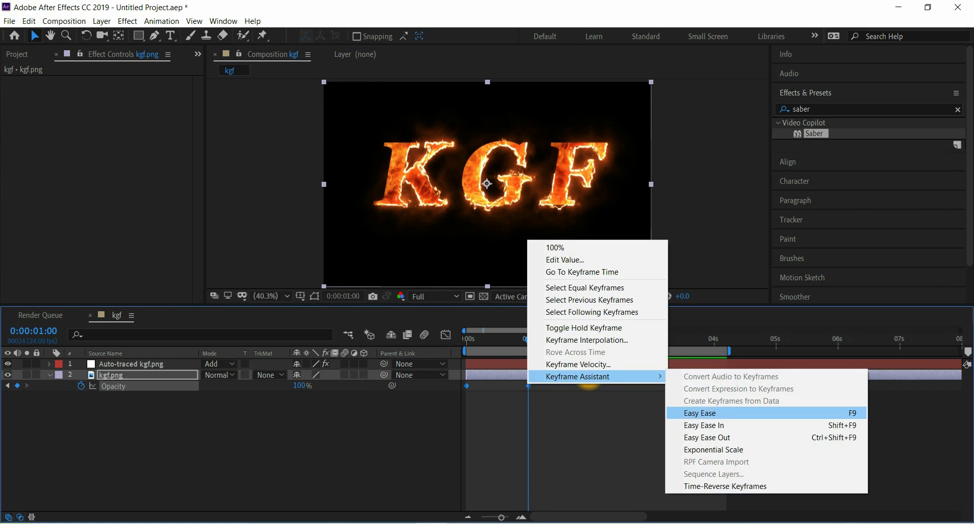
- Apply Easy Ease to kgf.png's 0% to 100% opacity keyframes
{"action": "left_click", "coordinate": [699, 413]}
{"action": "type", "text": "20"}
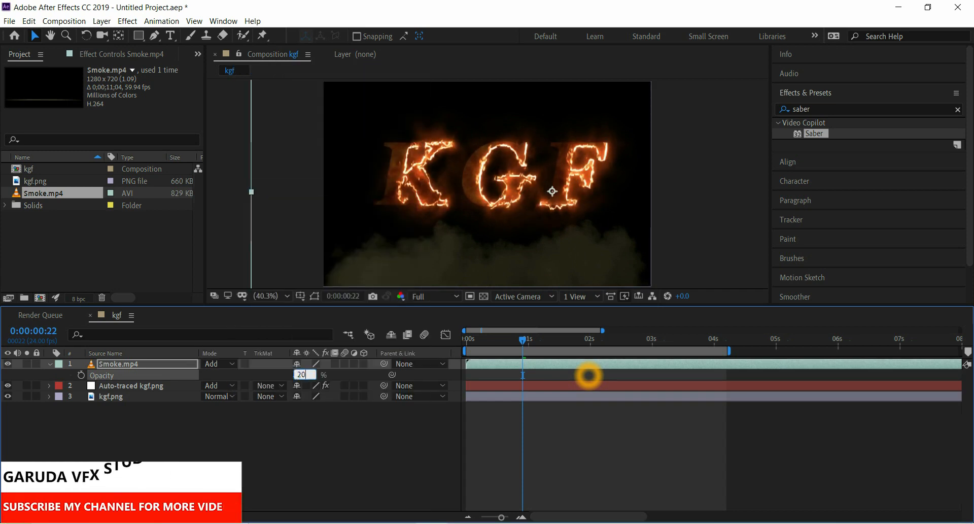
- Rewind to the first frame after setting the Smoke layer to 20% opacity
{"action": "left_click", "coordinate": [465, 339]}
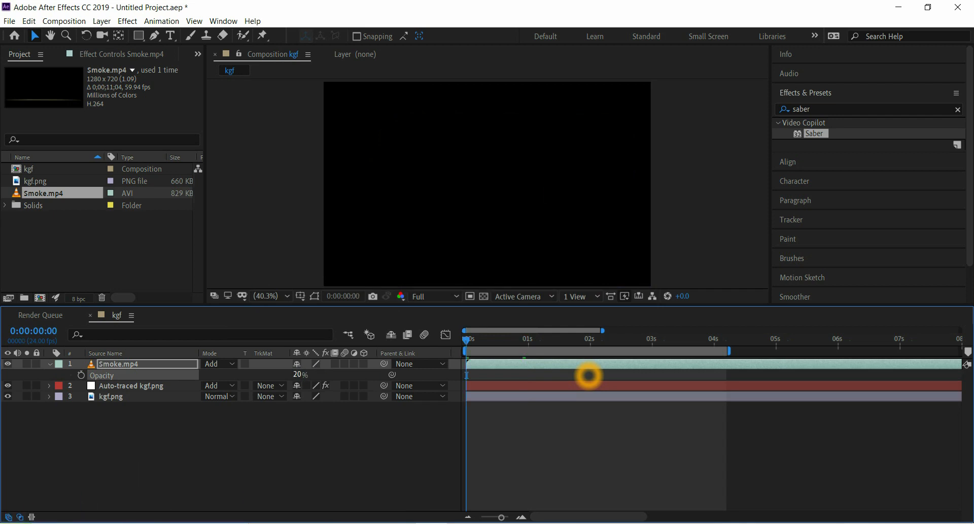